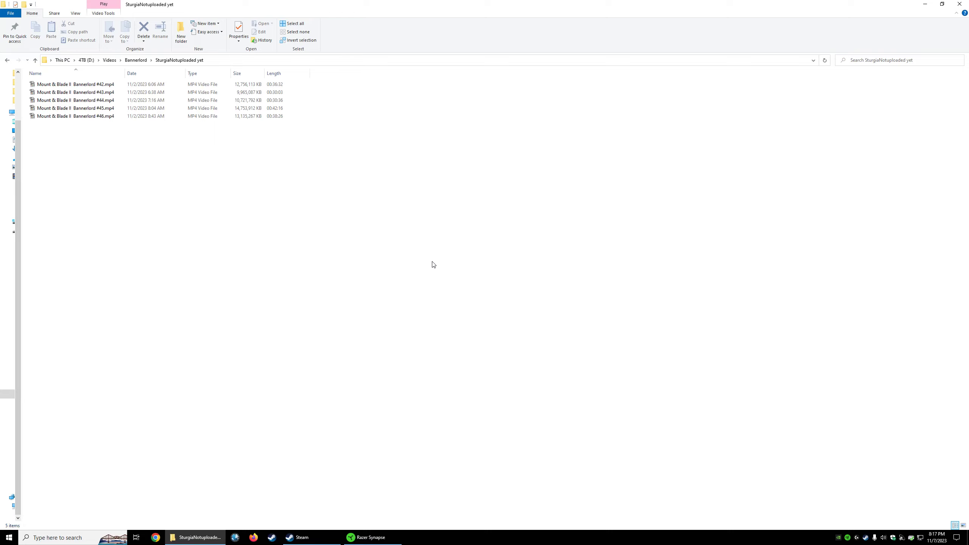
mouse_move(174, 82)
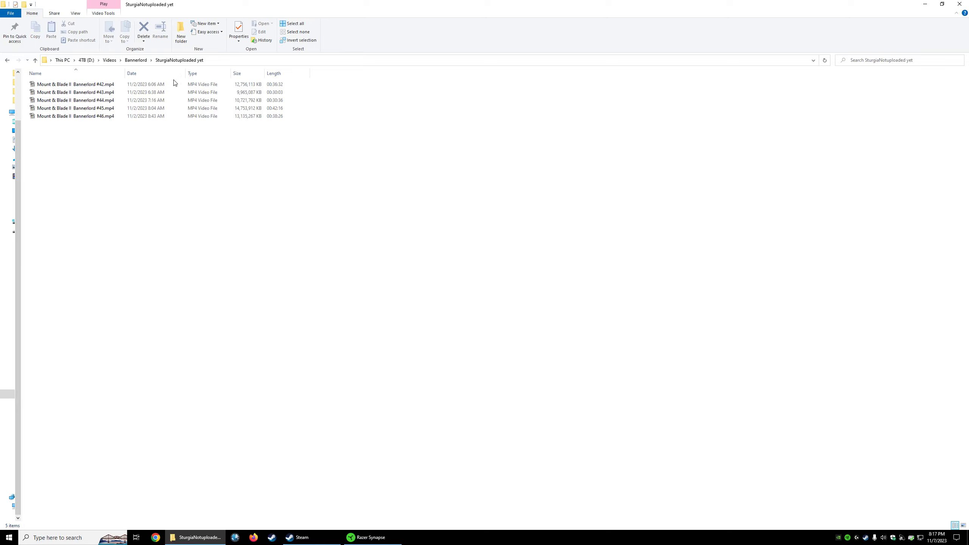
click(75, 92)
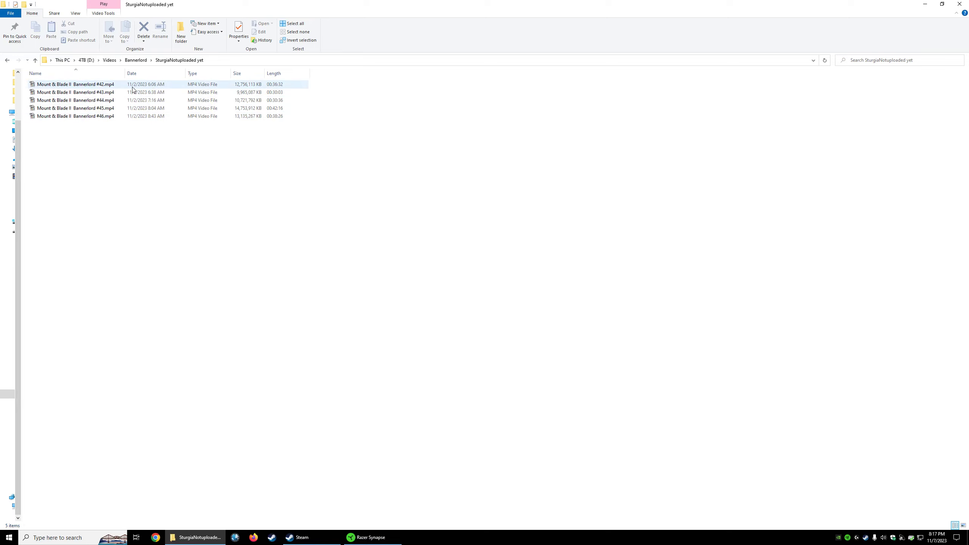
click(74, 116)
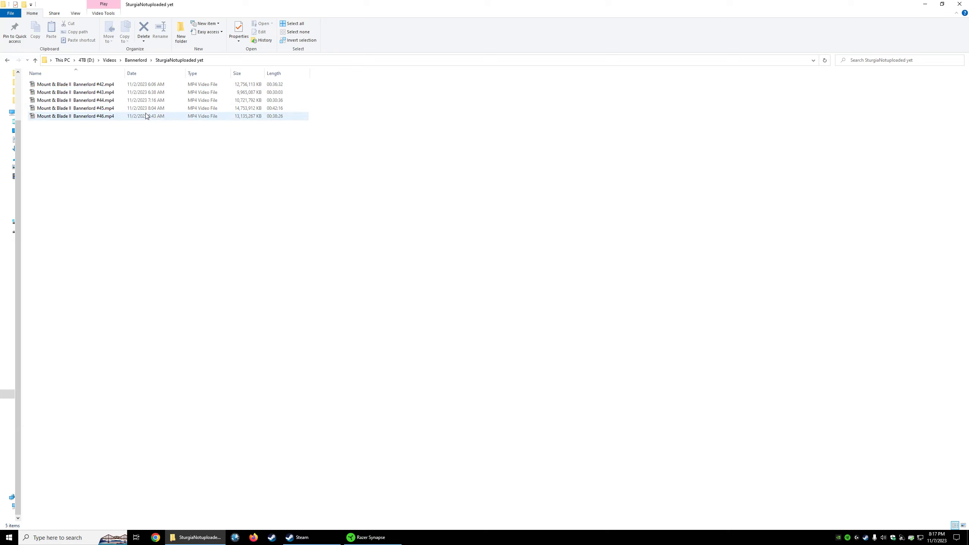
mouse_move(156, 116)
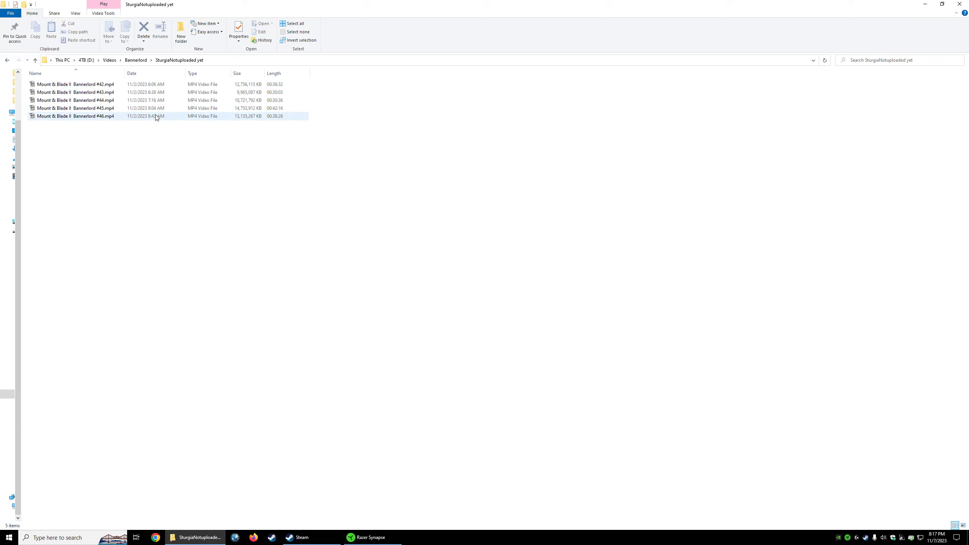
click(74, 108)
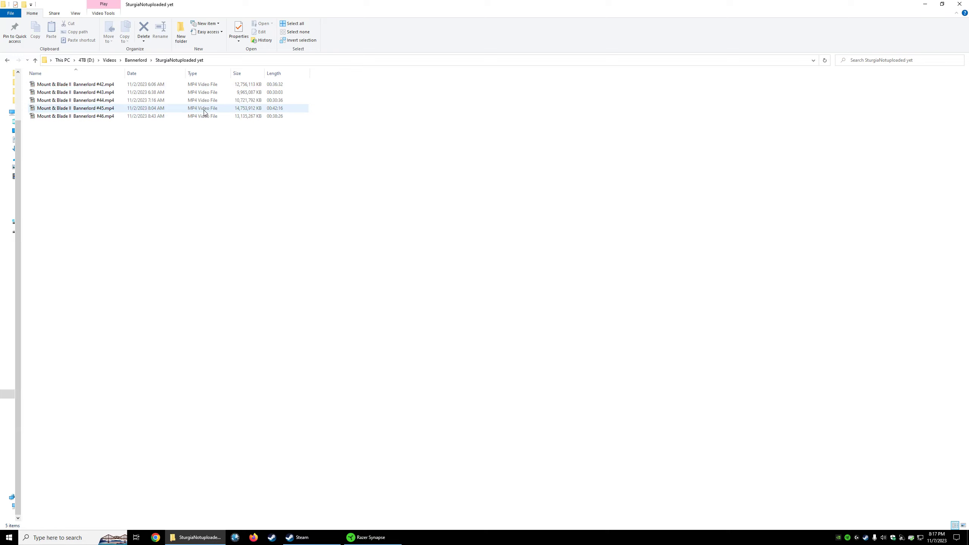
click(75, 100)
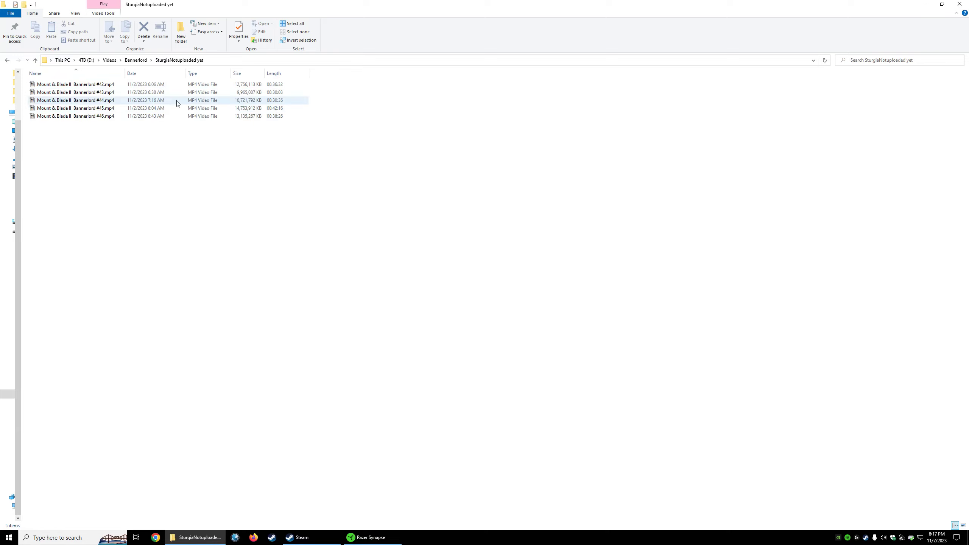
click(261, 167)
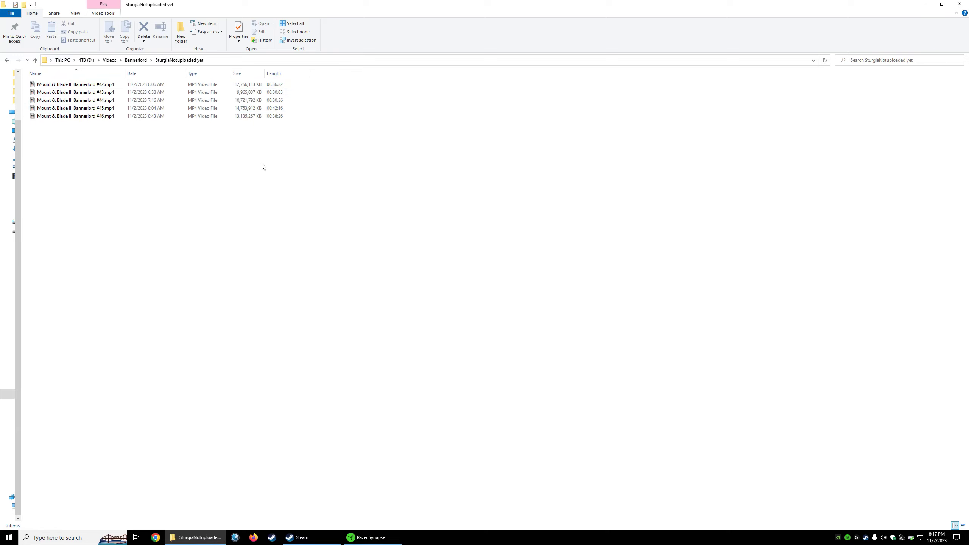